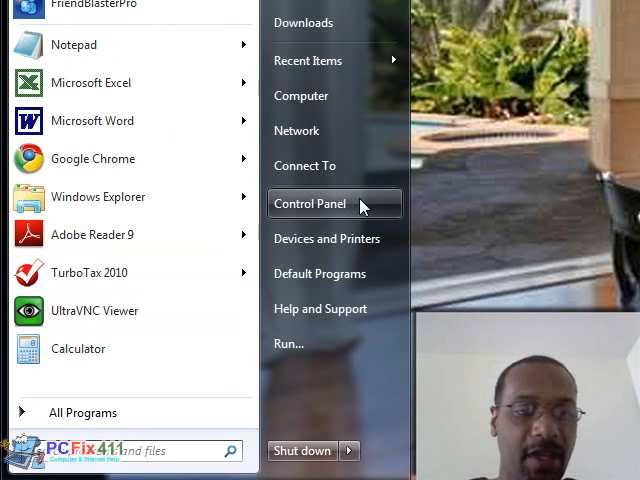
Open Control Panel from the Start menu
click(310, 204)
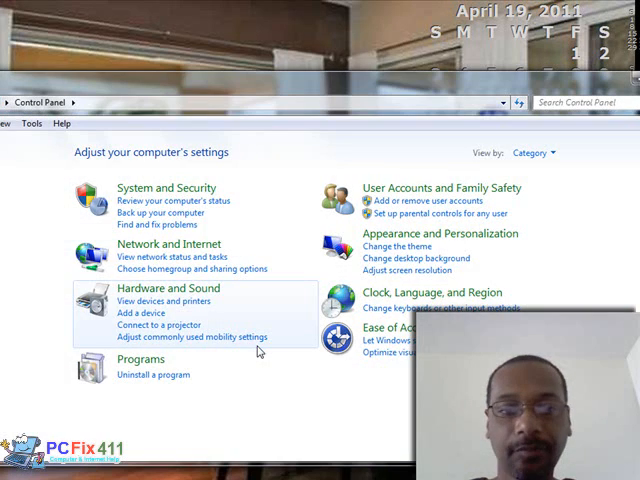
mouse_move(232, 292)
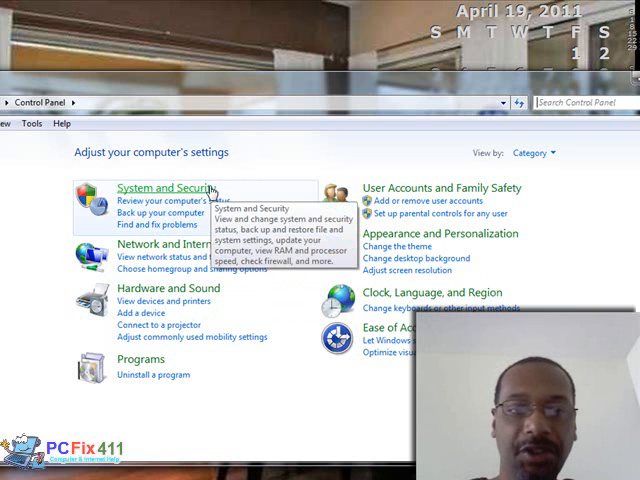
Go through System and Security to the Installed Updates list
click(160, 188)
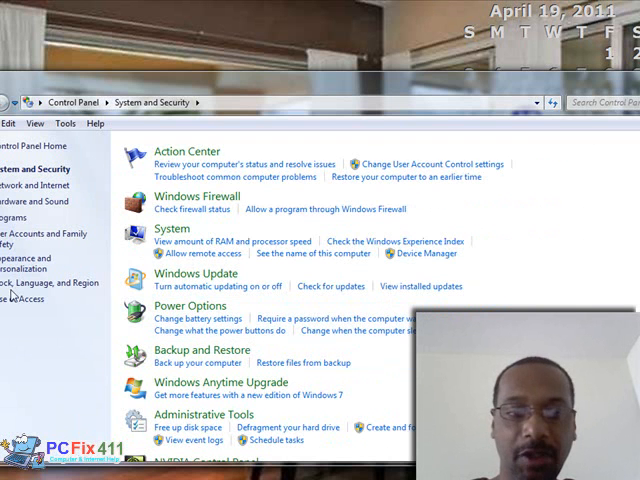
mouse_move(196, 272)
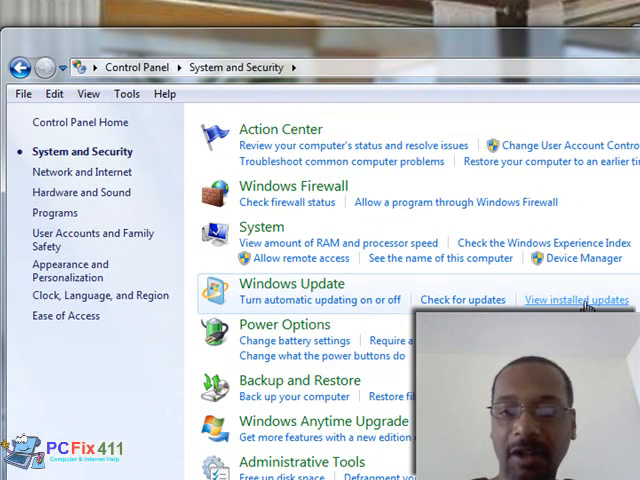
click(576, 300)
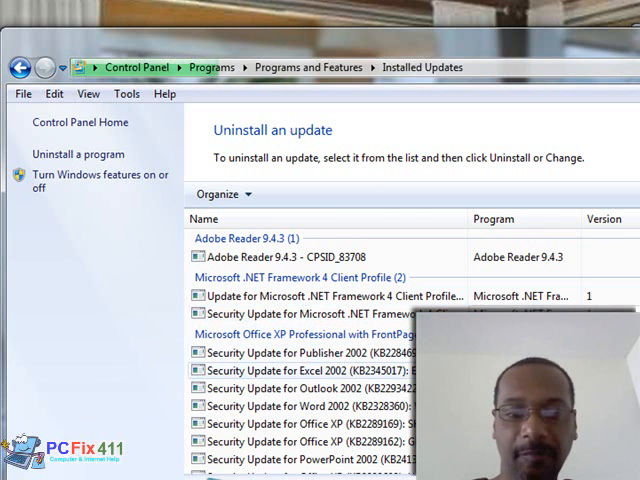
scroll(down, 3)
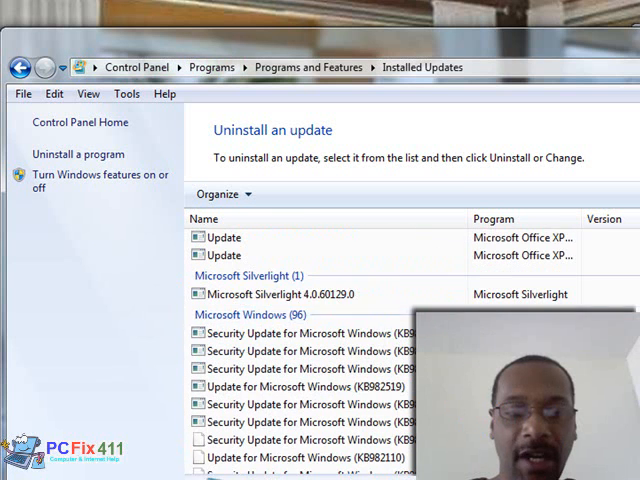
scroll(down, 3)
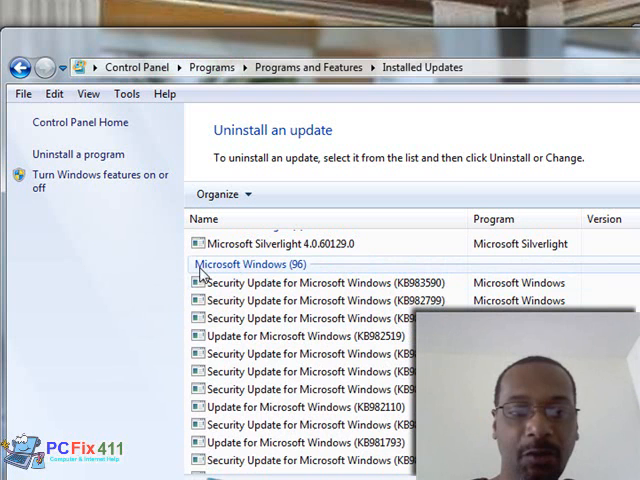
scroll(down, 3)
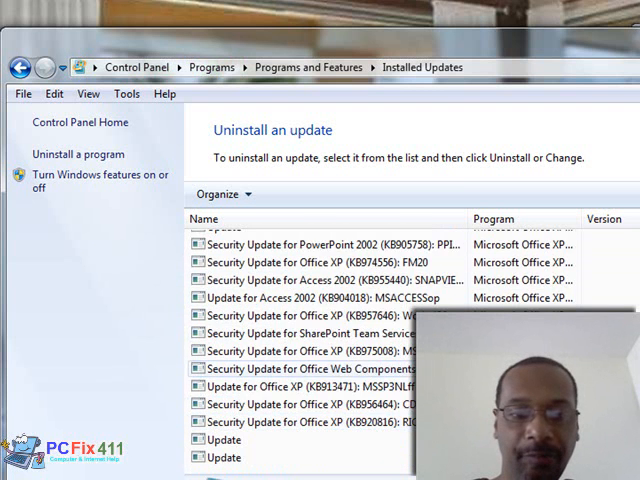
scroll(up, 3)
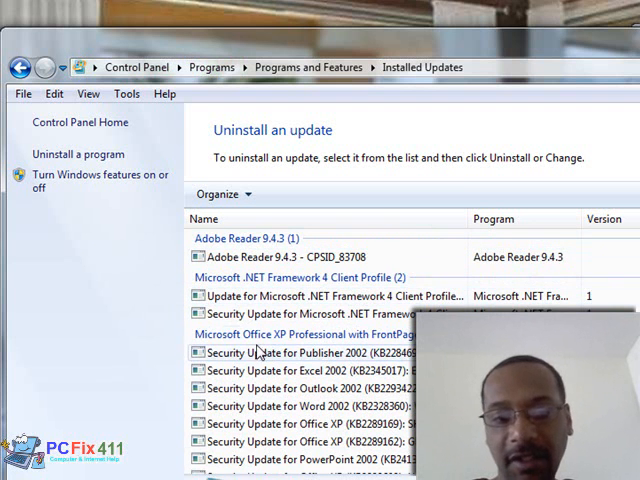
scroll(down, 3)
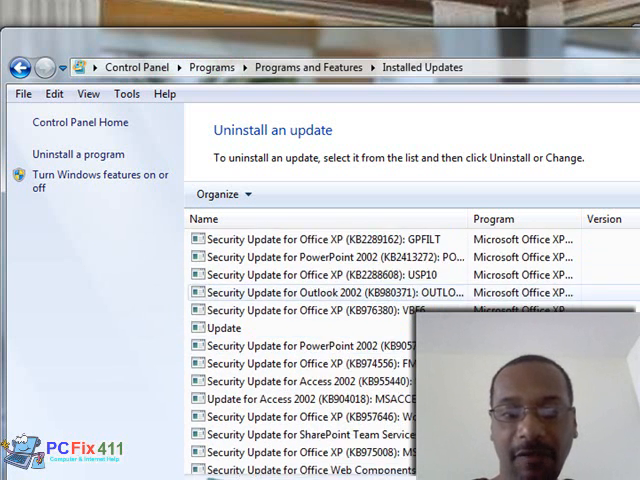
scroll(down, 3)
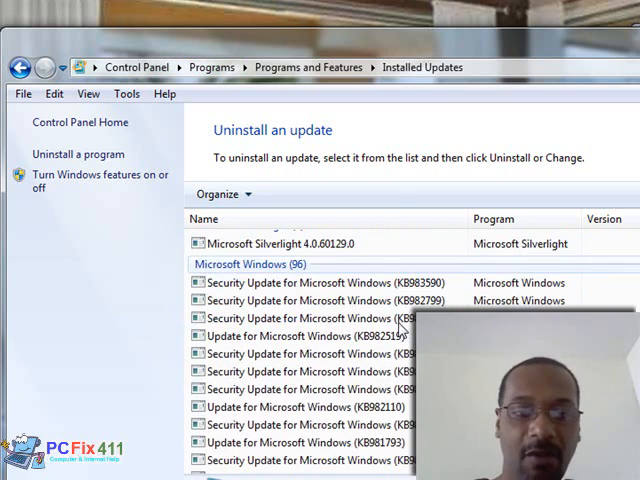
scroll(down, 3)
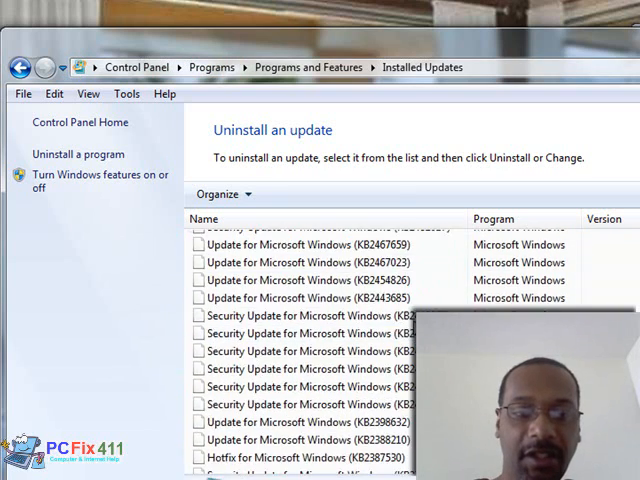
scroll(down, 3)
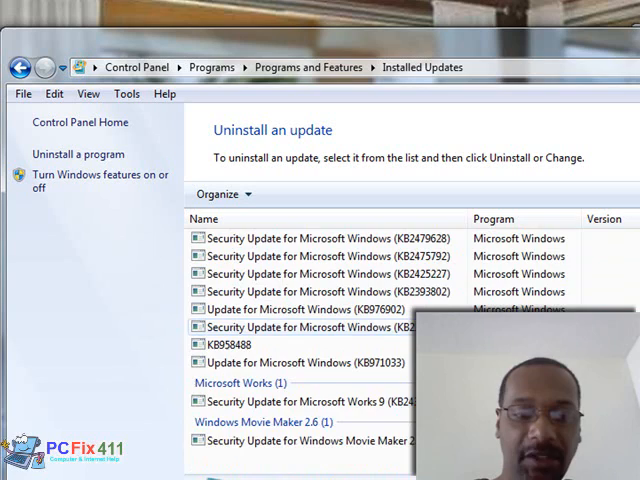
scroll(down, 3)
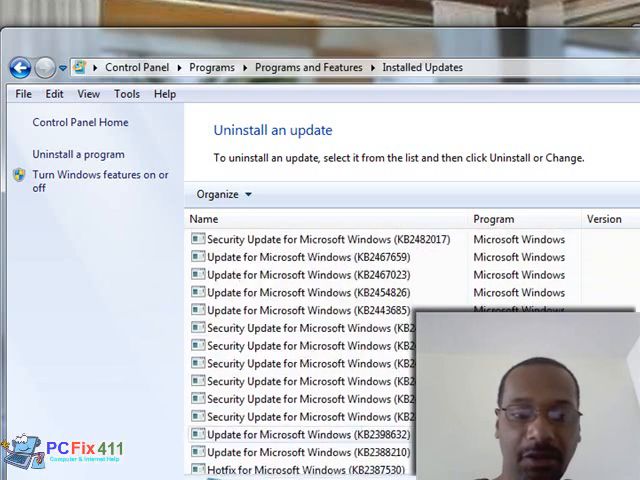
scroll(down, 3)
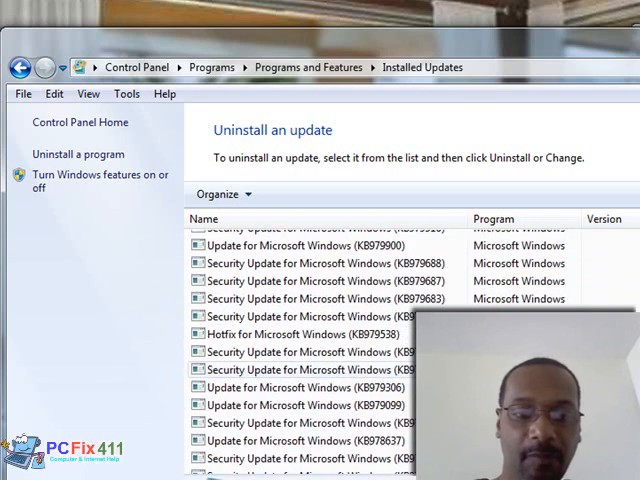
scroll(up, 3)
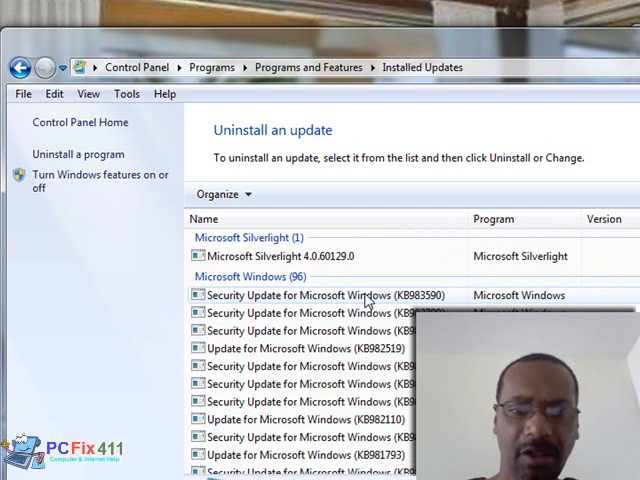
Uninstall Security Update for Microsoft Windows (KB983590) and confirm its removal
click(320, 296)
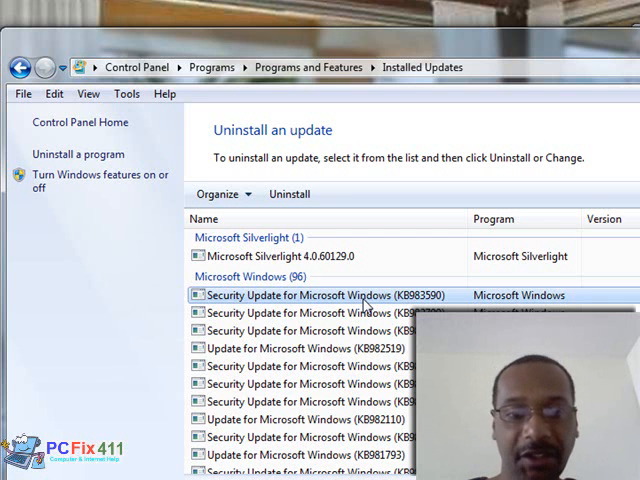
mouse_move(288, 308)
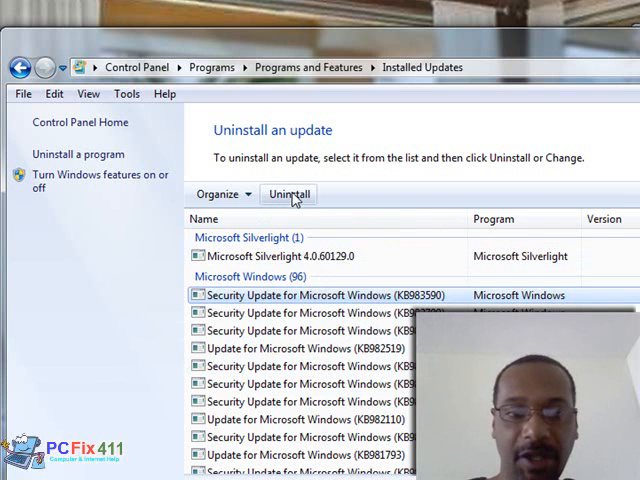
click(288, 194)
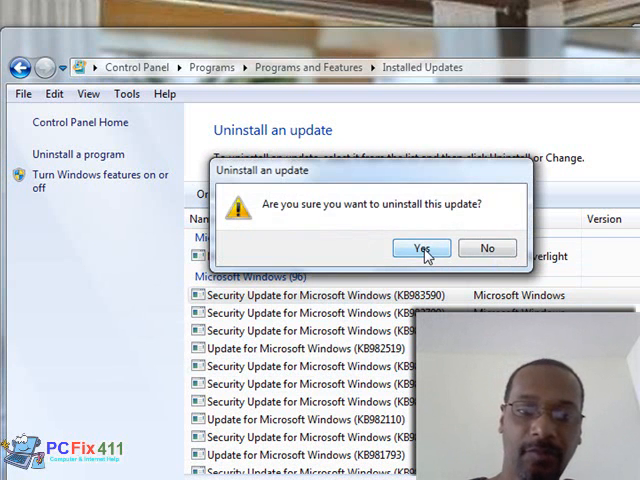
click(420, 248)
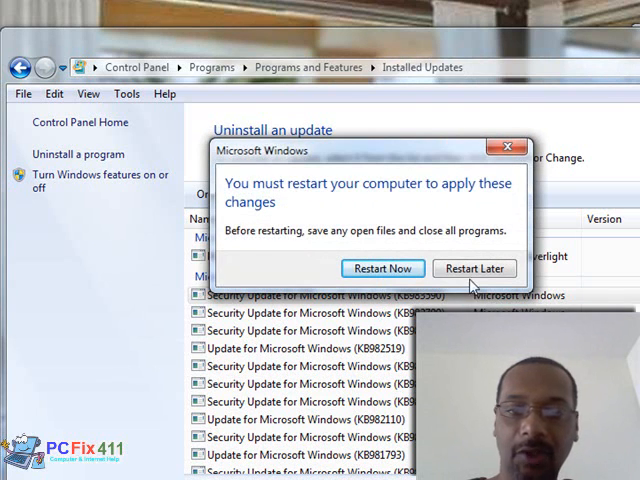
Choose Restart Later, confirm removing a second update, and postpone that restart too
click(474, 268)
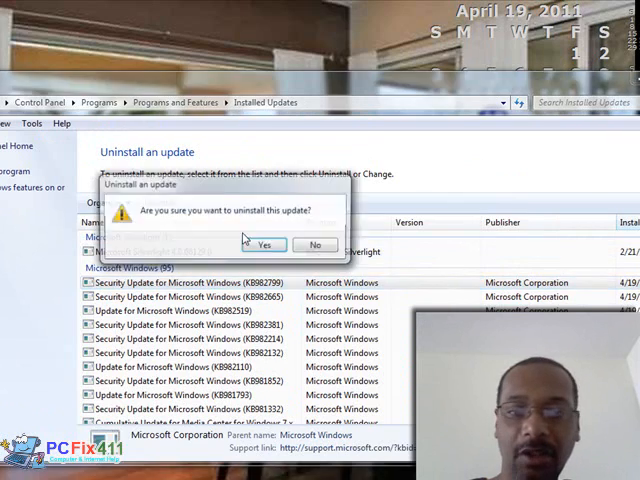
click(264, 244)
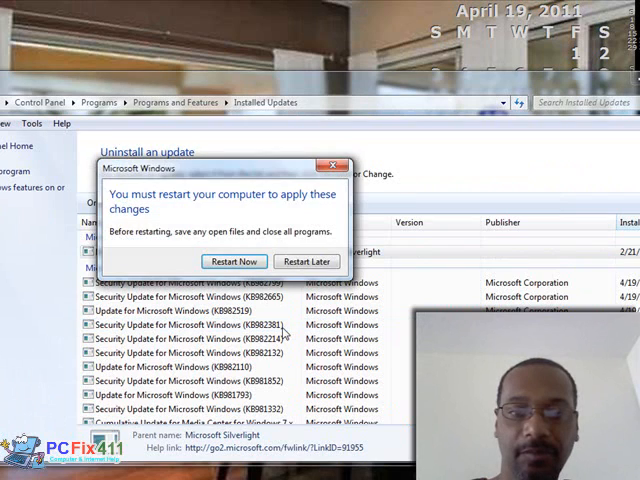
click(306, 260)
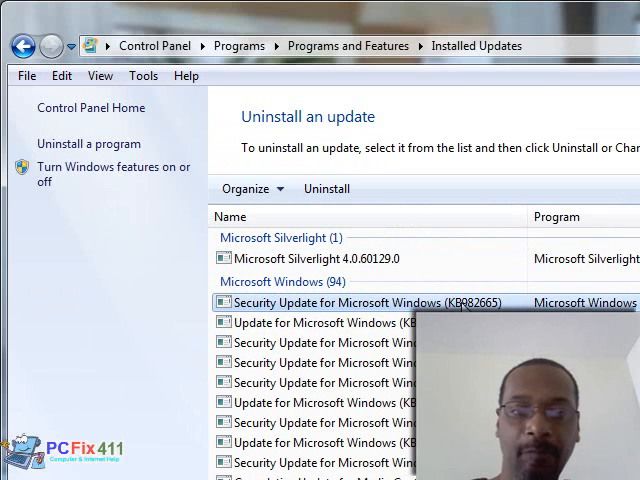
mouse_move(472, 288)
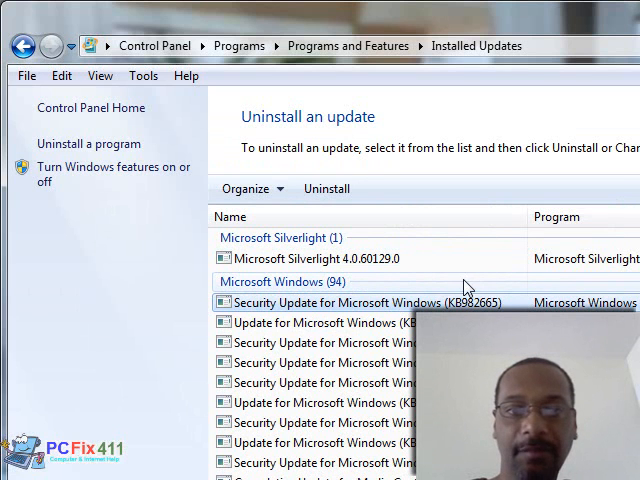